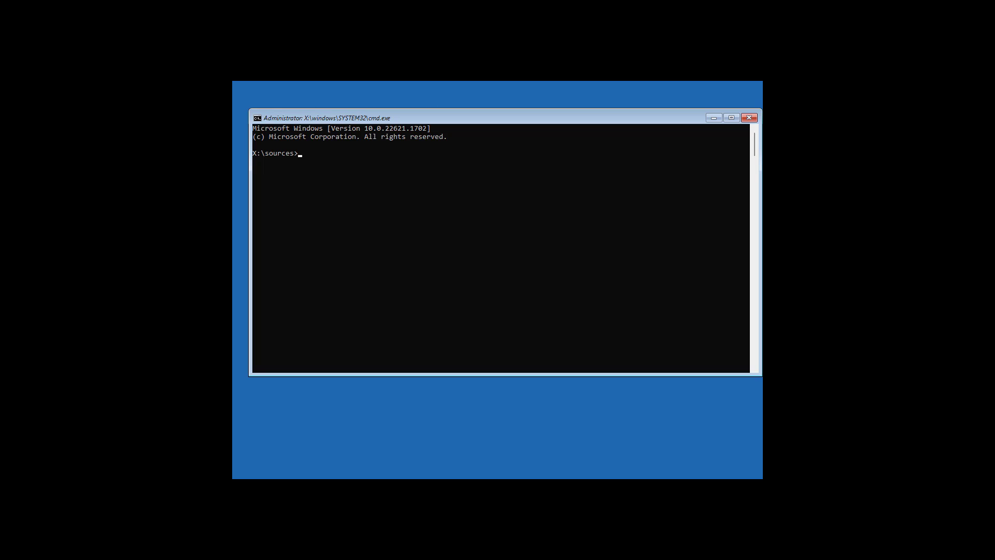
Step: Run bcdedit to list boot entries, showing the Windows 11 loader on D:
type("bcd")
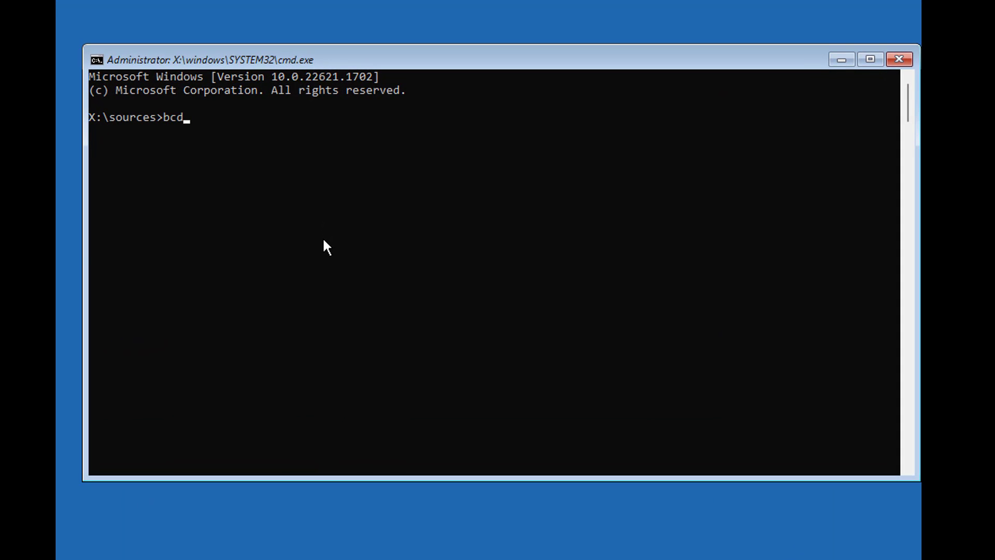
key("Return")
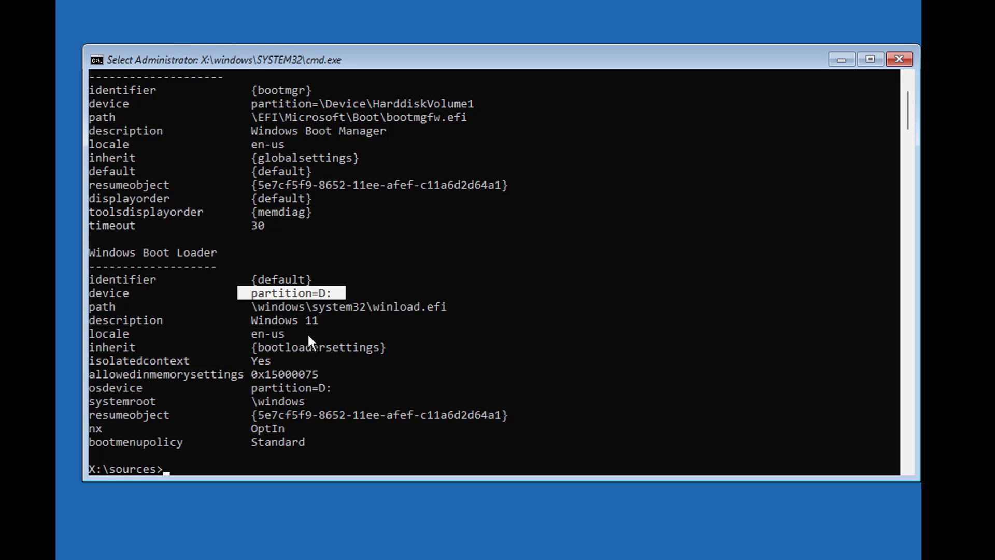
mouse_move(752, 418)
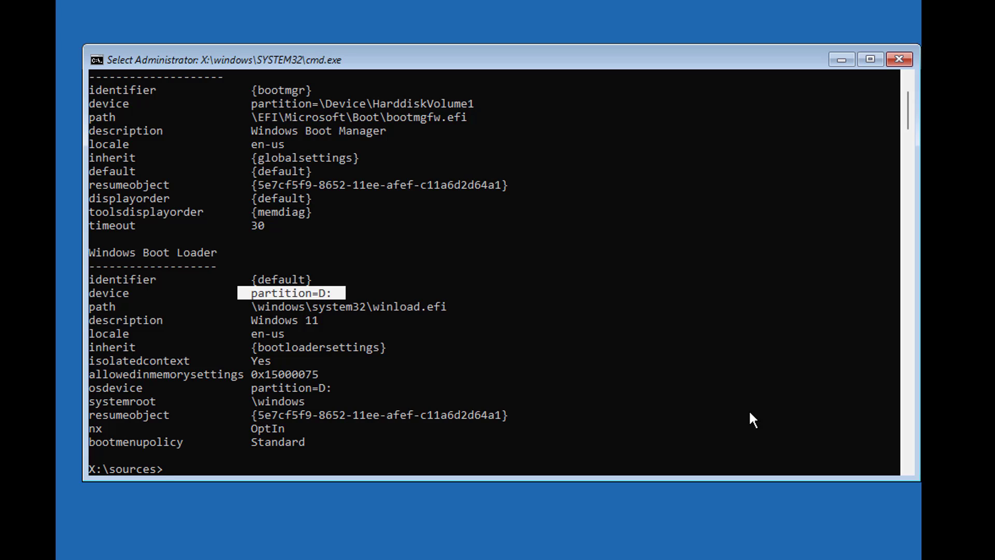
Step: Start DiskPart, list the disks and select disk 0
type("diskpart")
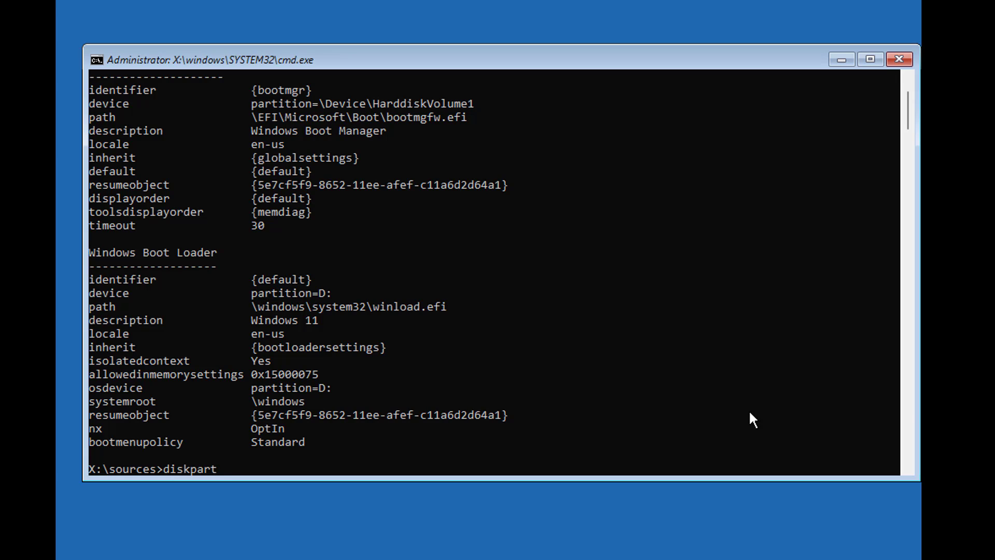
key("Return")
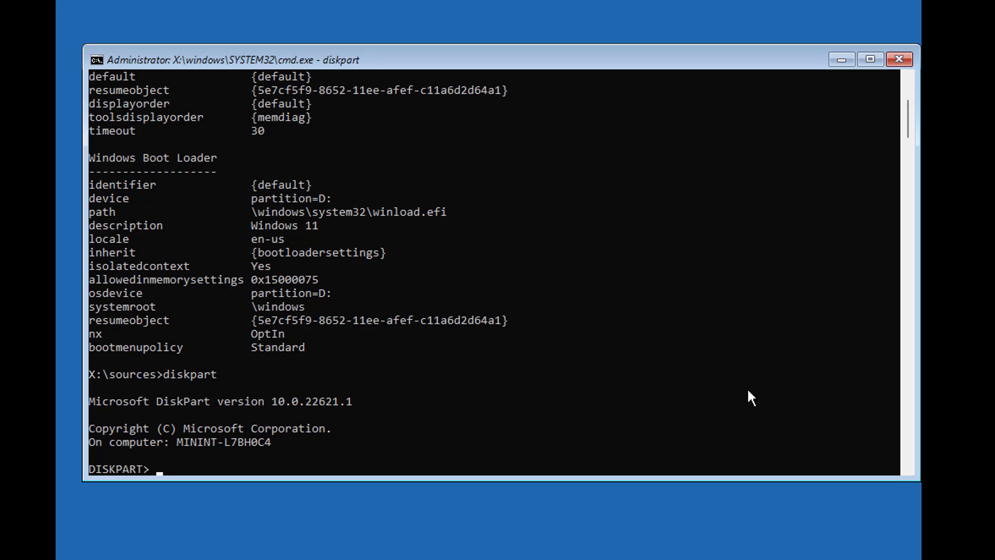
type("list disk")
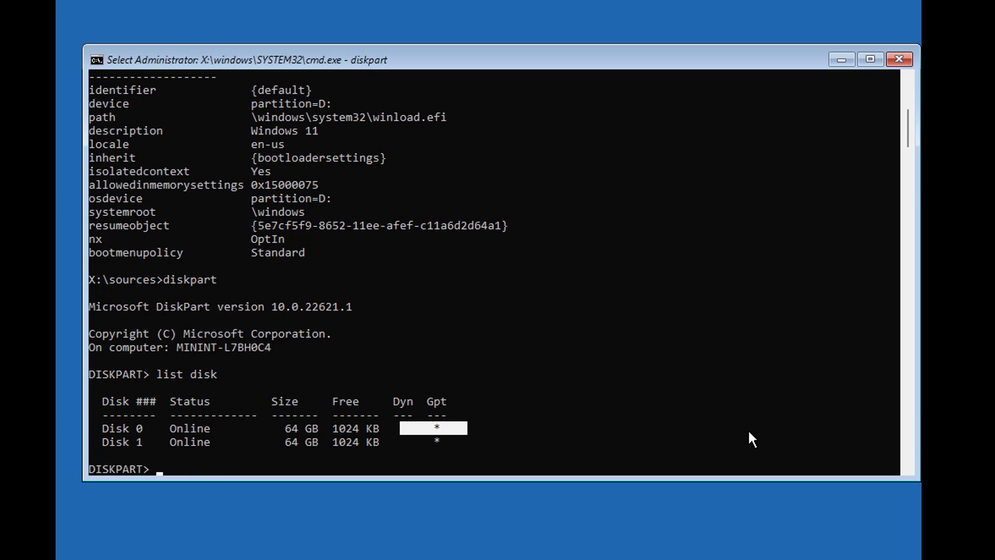
type("select disk 0")
type("list vol")
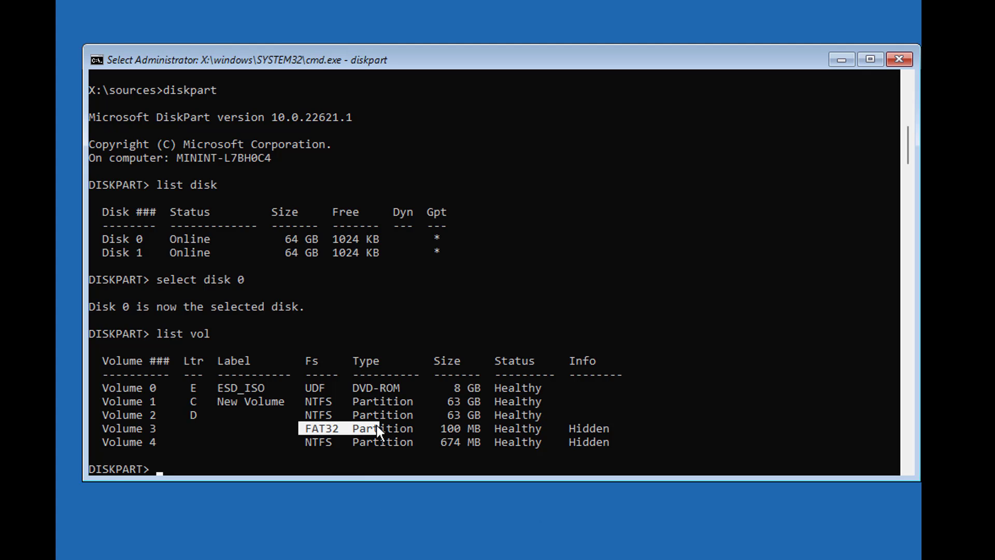
Step: Select the hidden 100 MB FAT32 volume 3 and assign it letter Y
type("s")
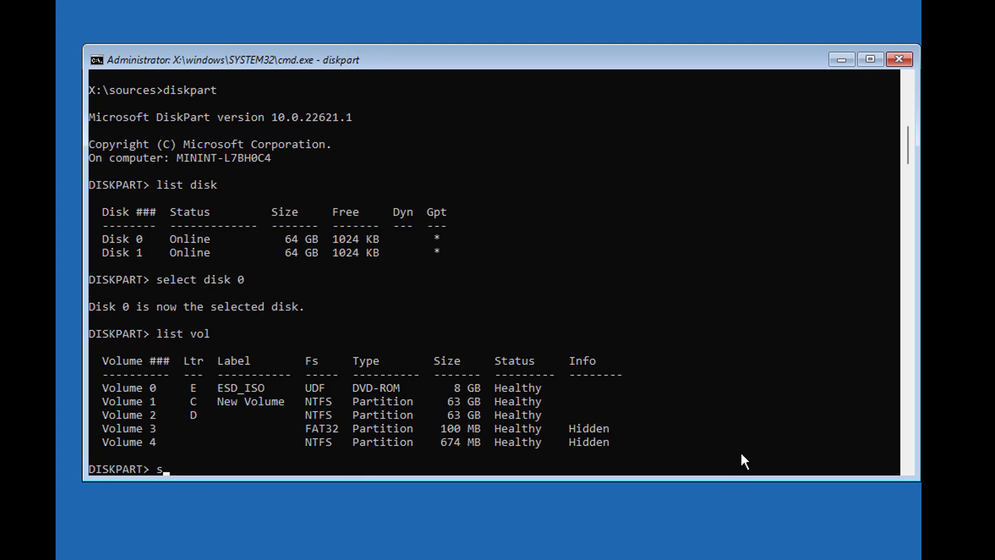
type("el vol 3")
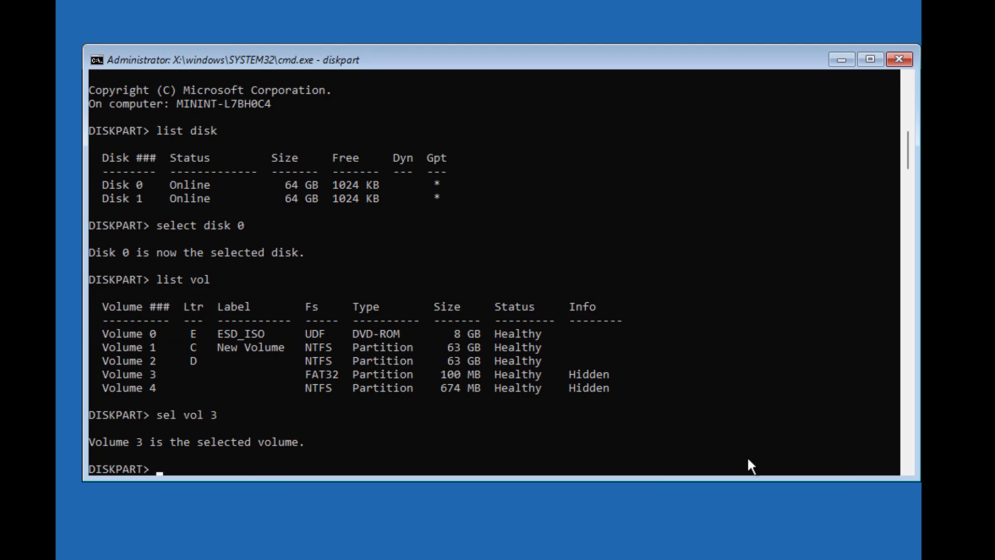
type("assign")
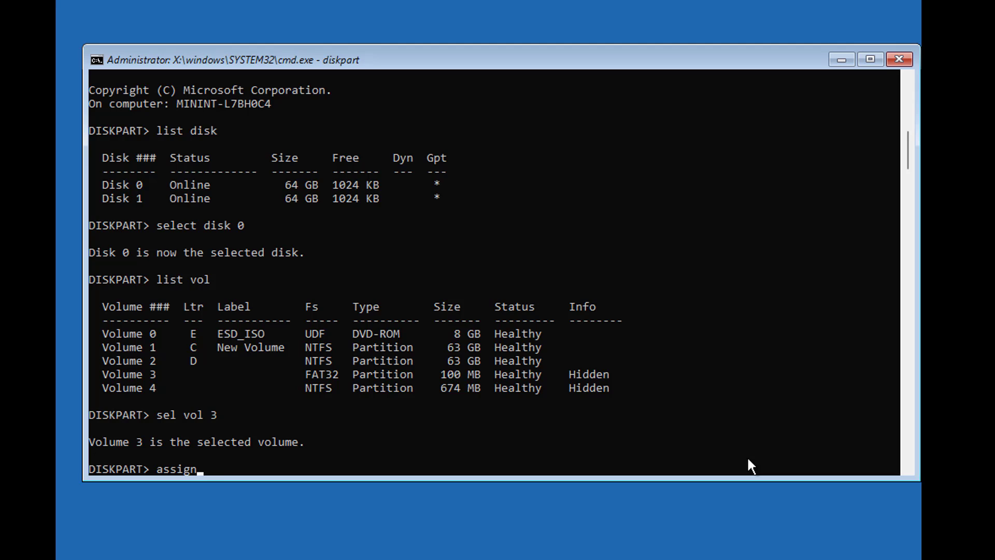
type("letter=y")
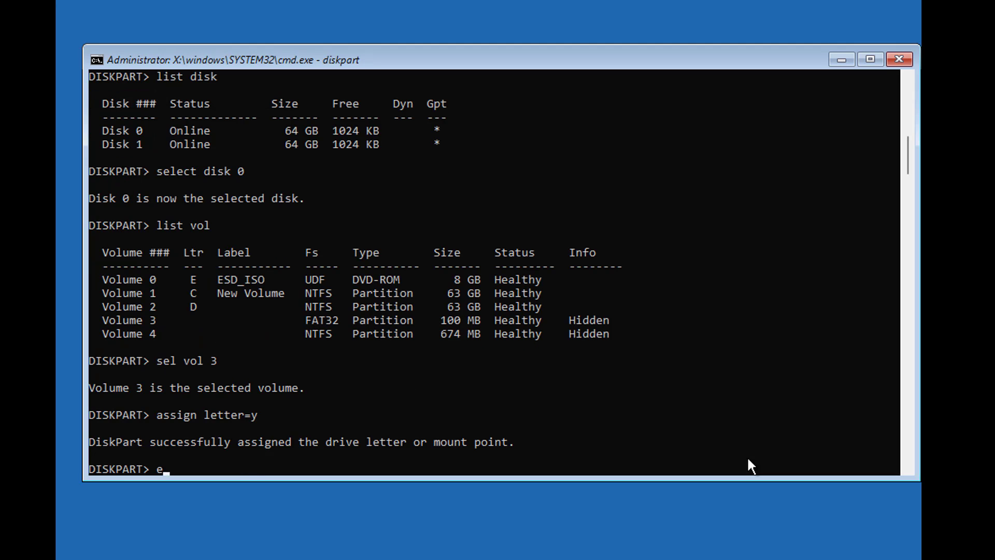
Step: Exit DiskPart and format drive Y: as FAT32 with format y: /fs:fat32
type("xit")
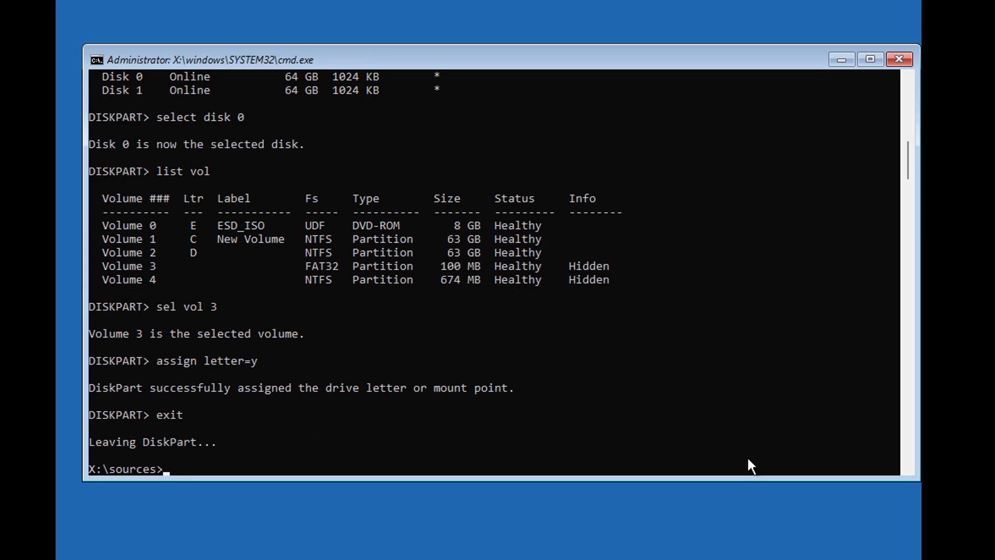
type("format y:")
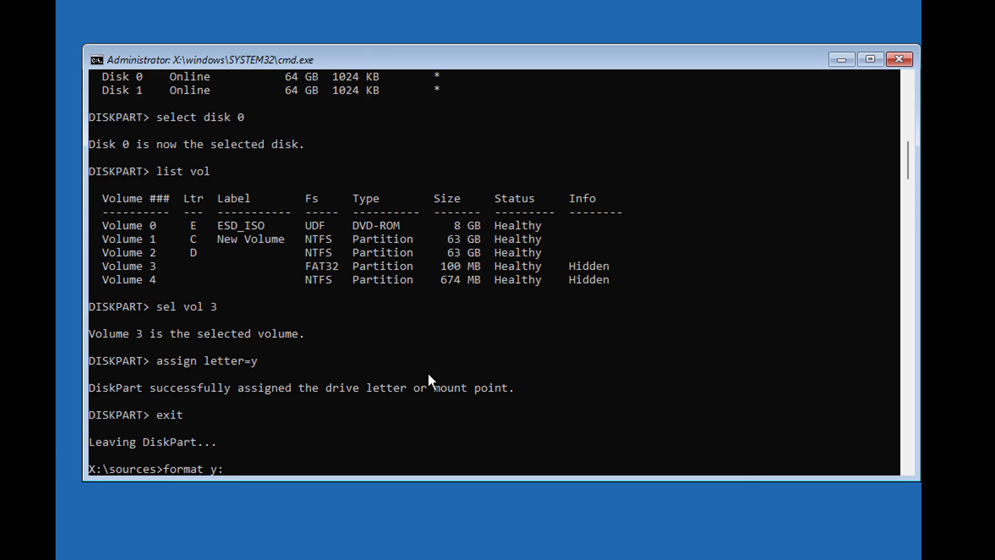
type("/fs")
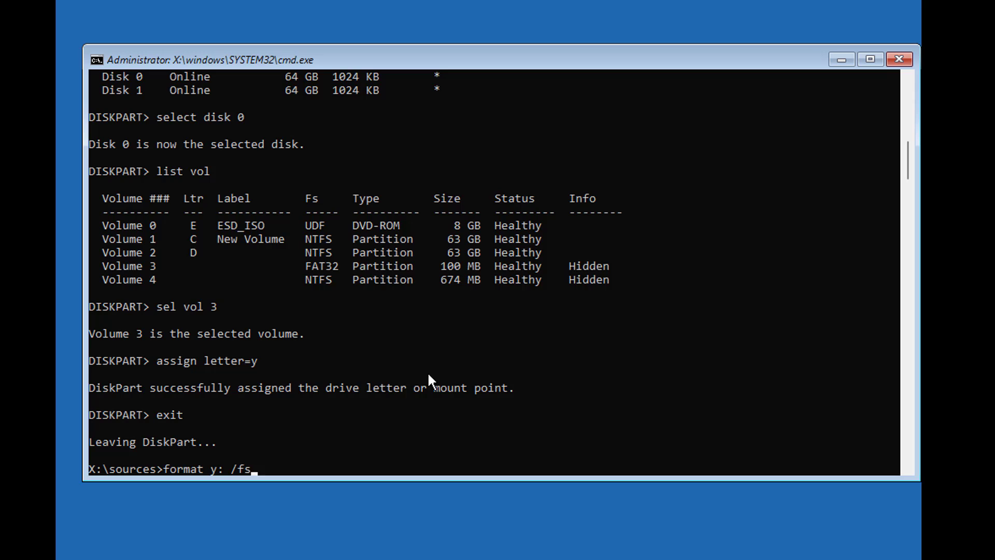
type(":fat32")
type("Y")
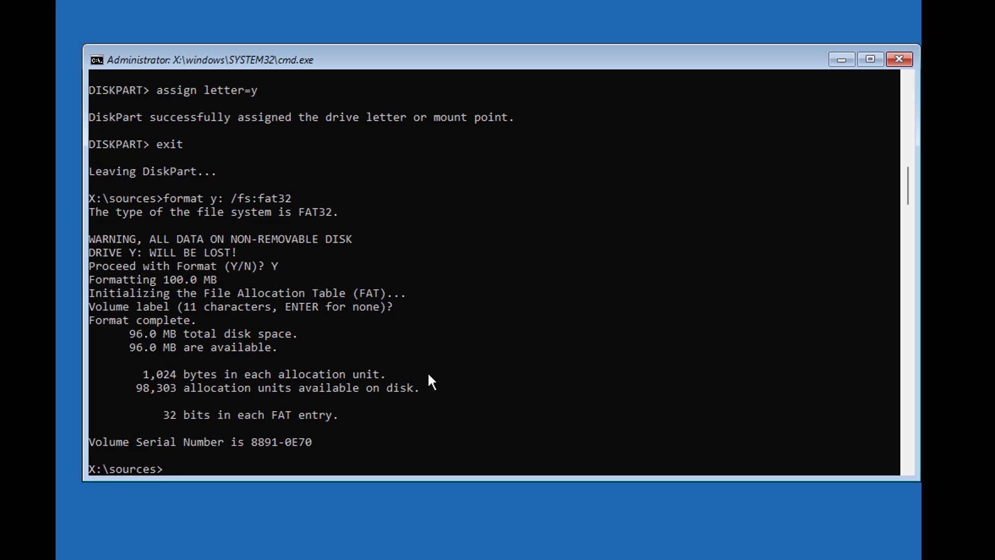
Step: Rebuild boot files with bcdboot d:\windows /s y: /f uefi
type("bcdboot")
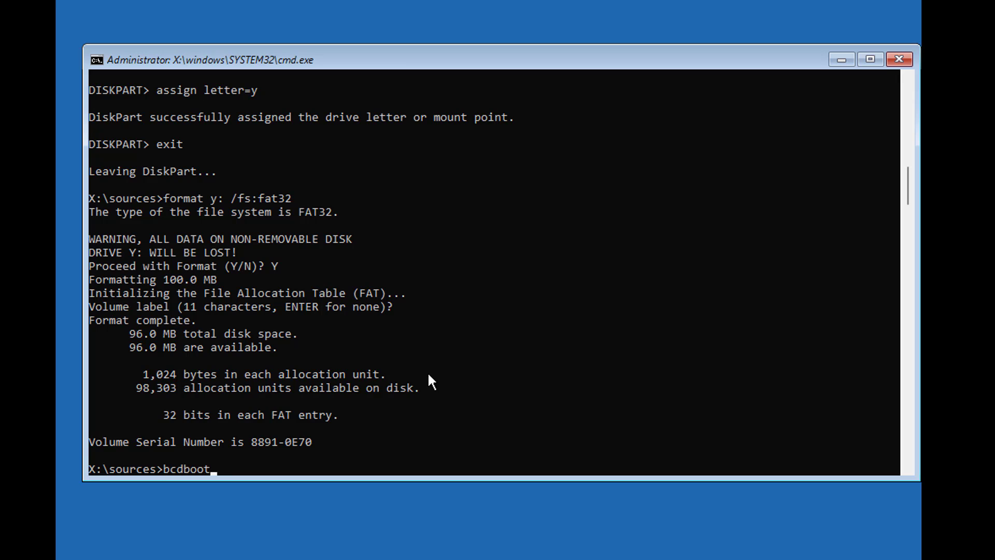
type("d:")
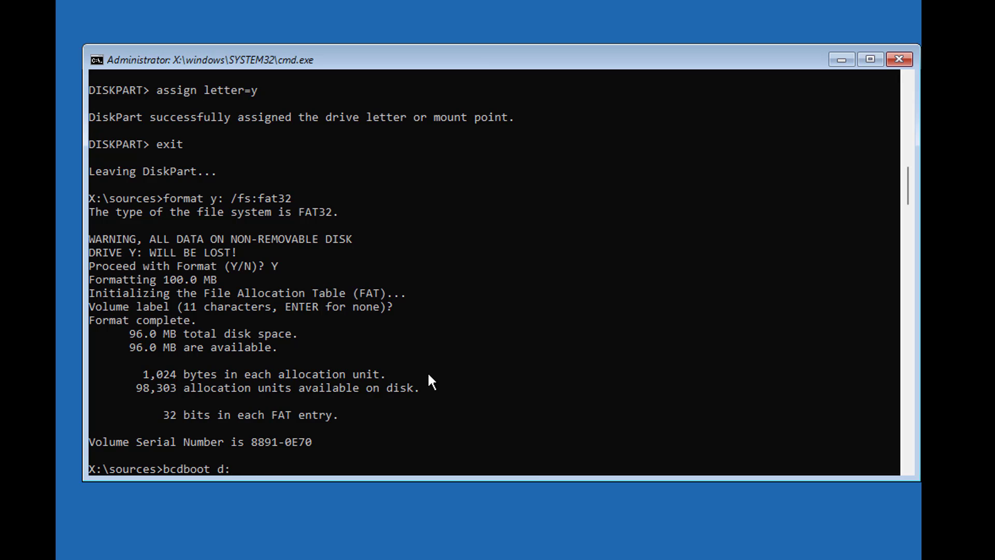
type("\\wind")
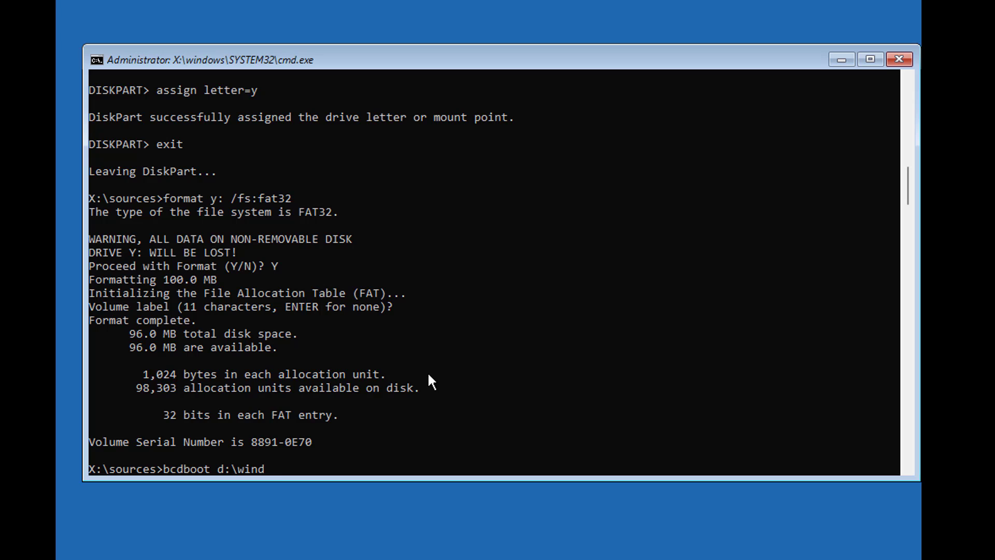
type("ows /s")
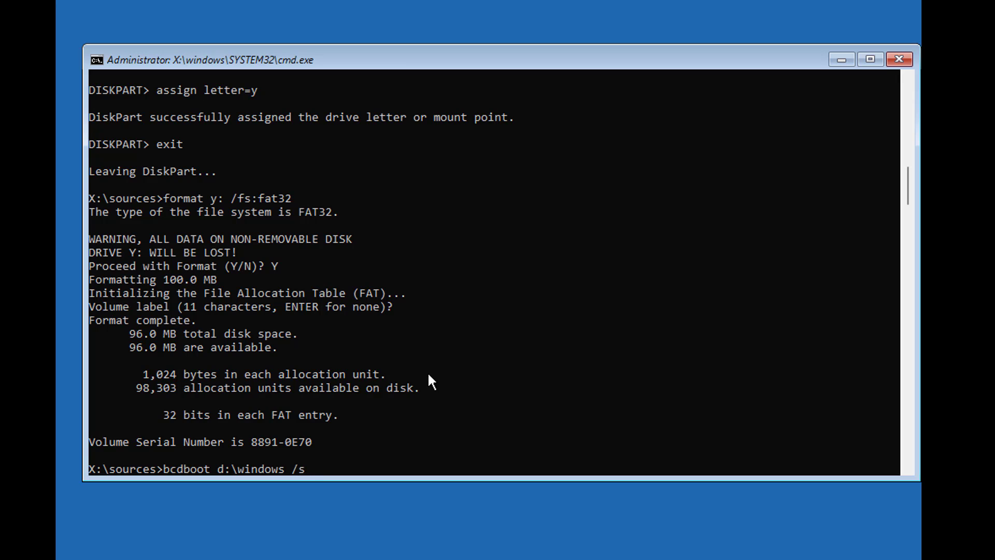
type("y")
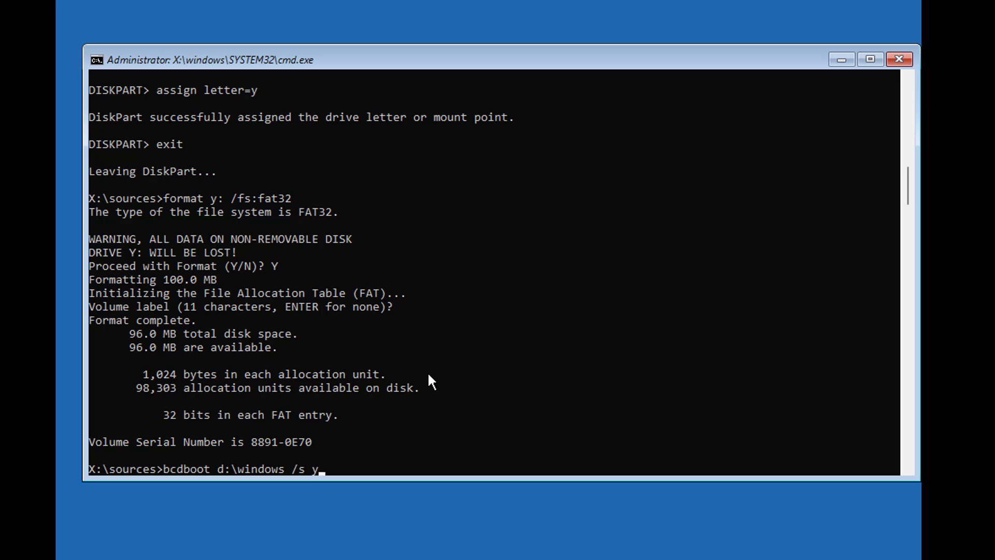
type(": /f u")
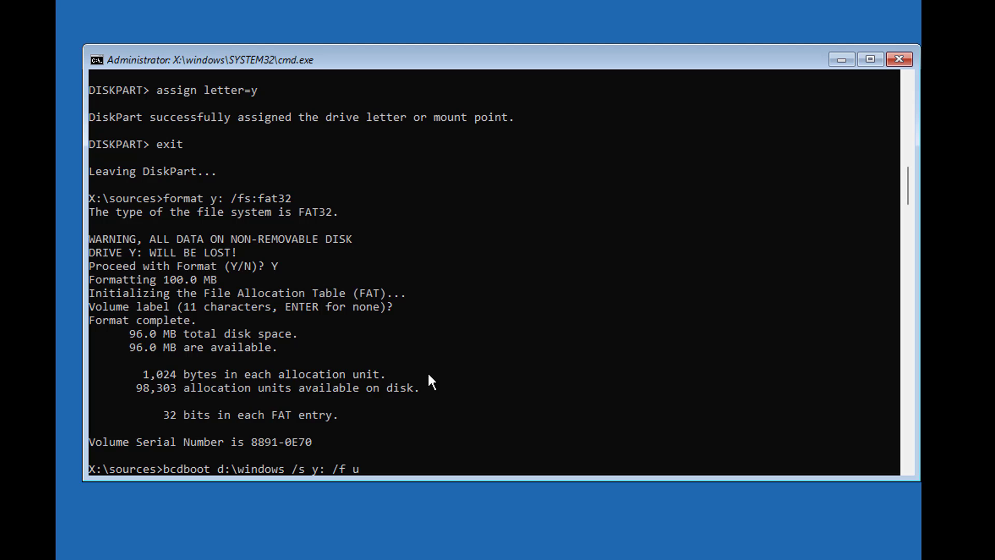
type("efi")
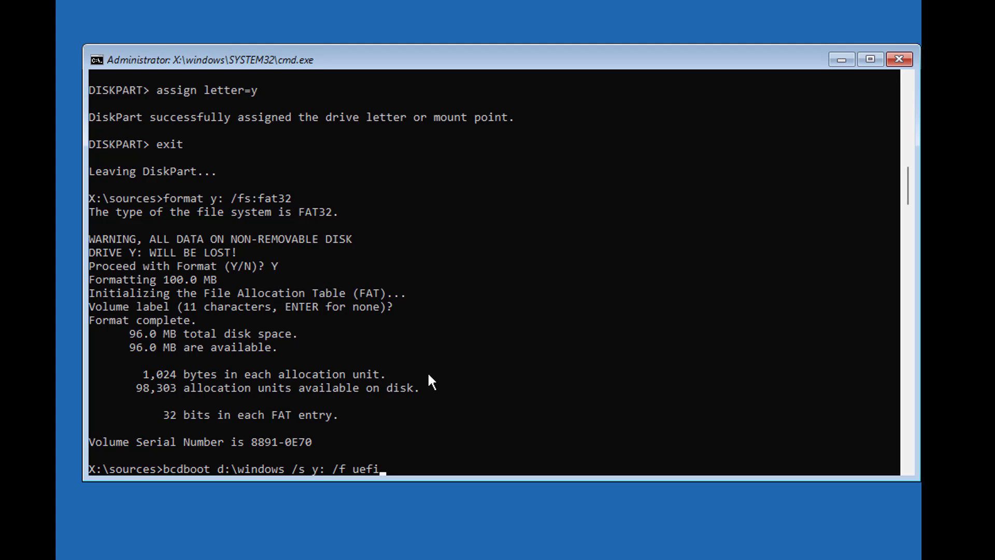
key("Return")
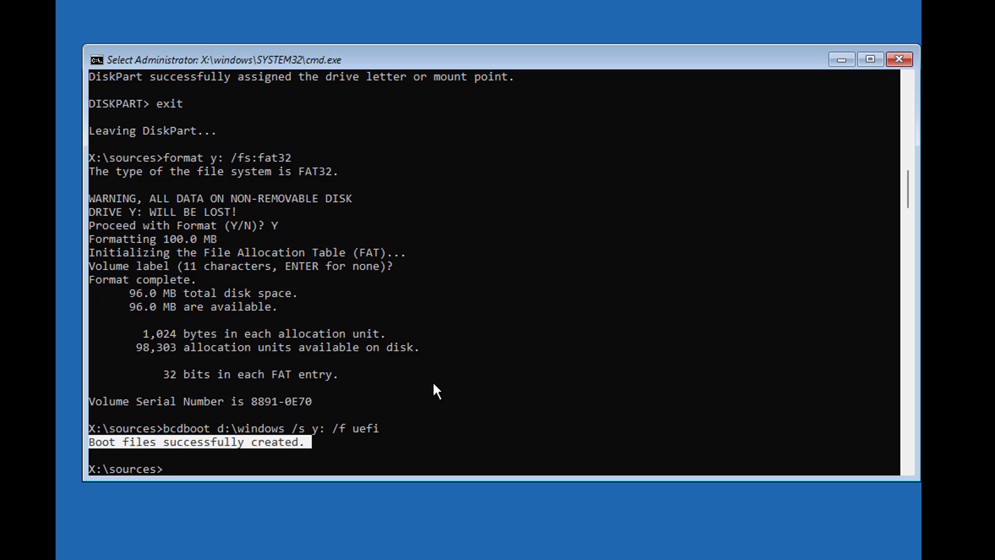
Step: Exit Command Prompt and choose Continue to boot into Windows 11
type("exit")
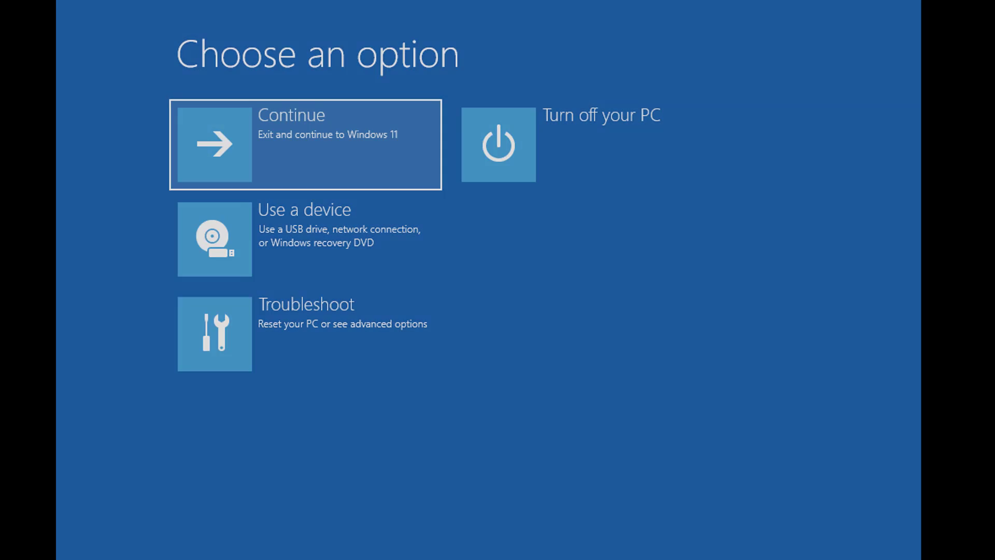
left_click(305, 144)
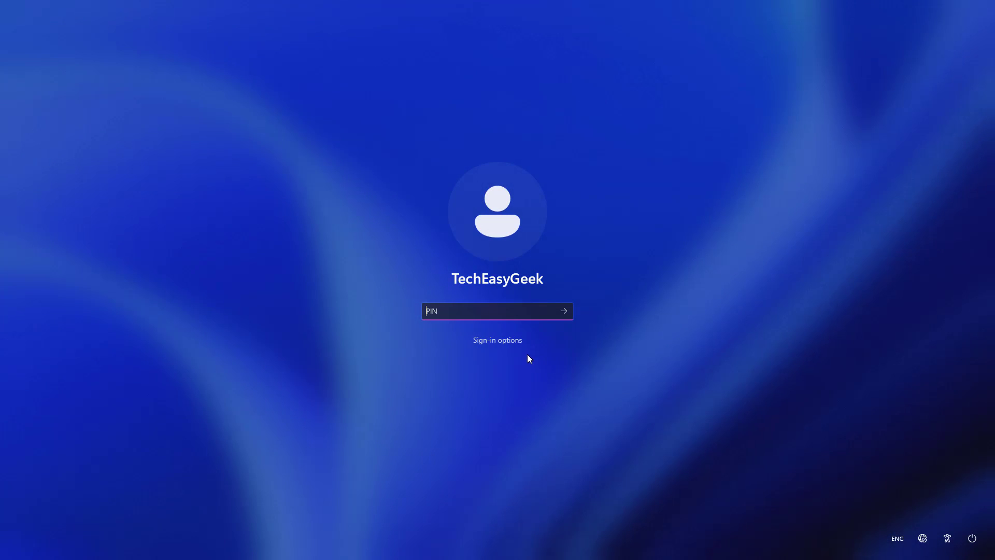
Step: Sign in to Windows 11 with the PIN to reach the desktop
type("123")
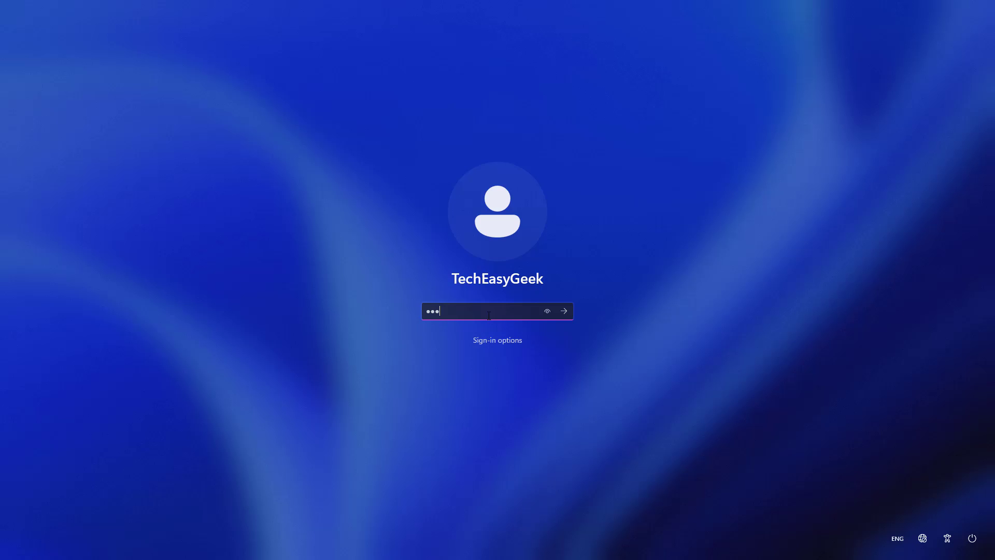
left_click(562, 311)
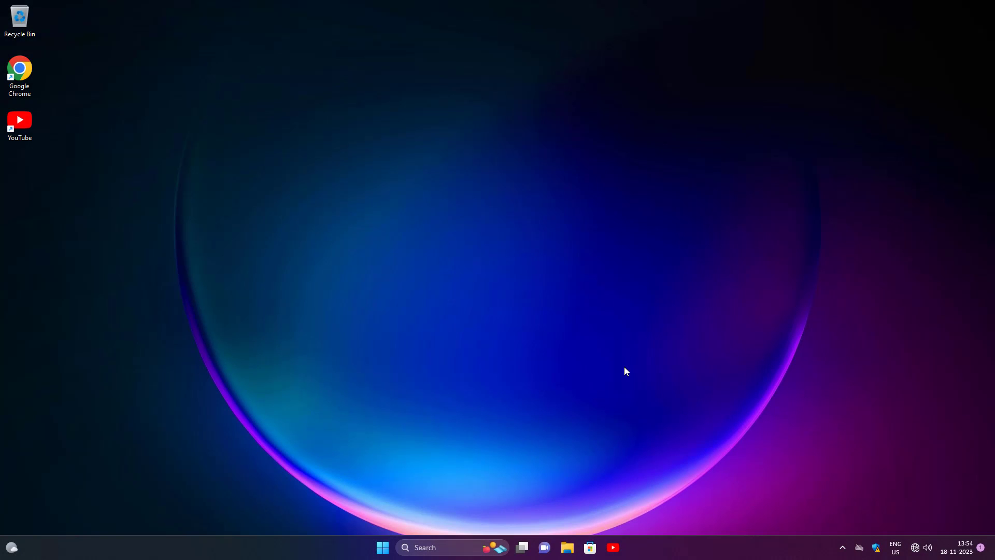